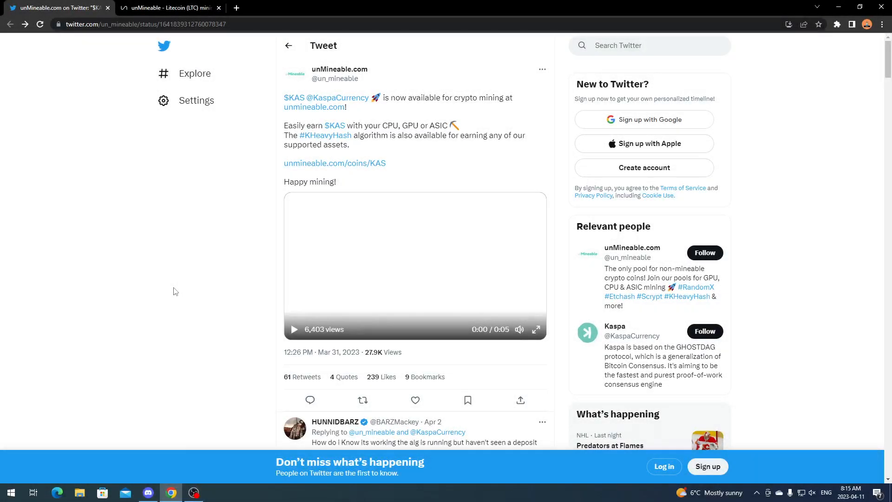
pyautogui.moveTo(182, 293)
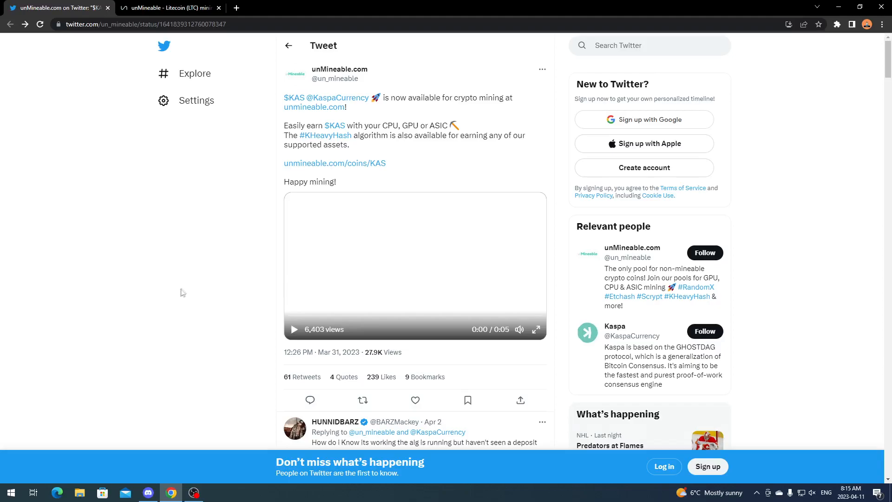
pyautogui.moveTo(199, 256)
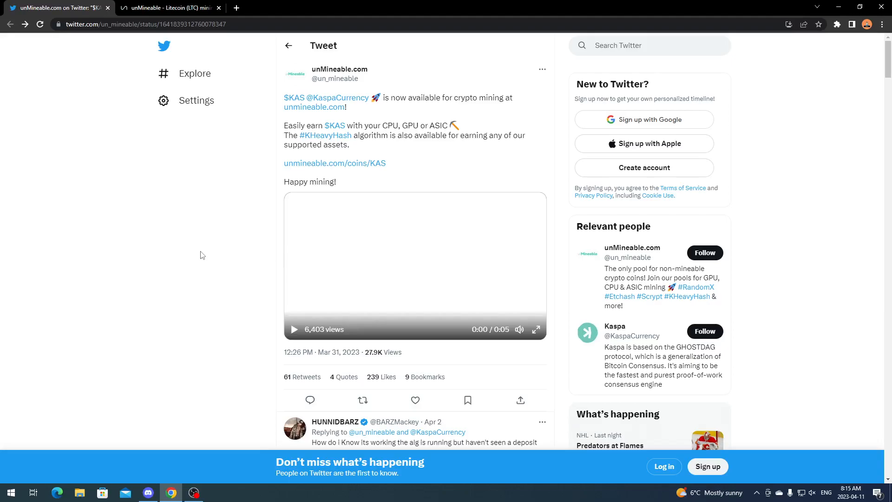
pyautogui.moveTo(204, 254)
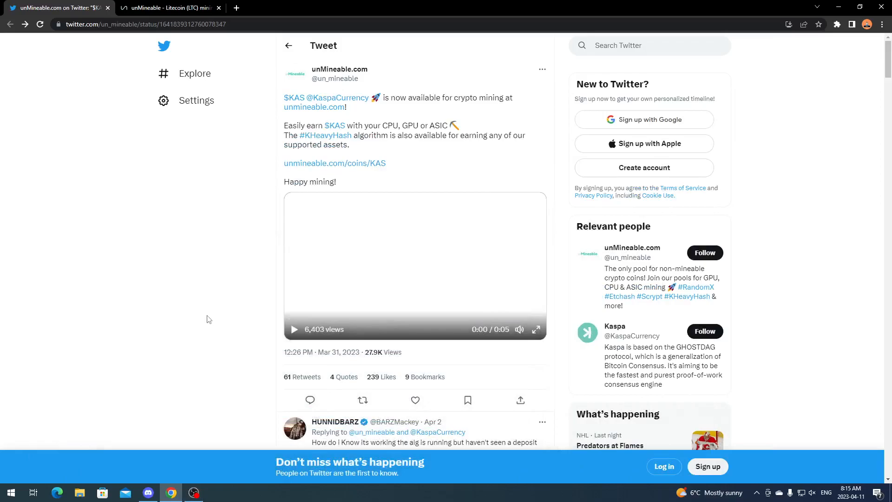
pyautogui.moveTo(151, 403)
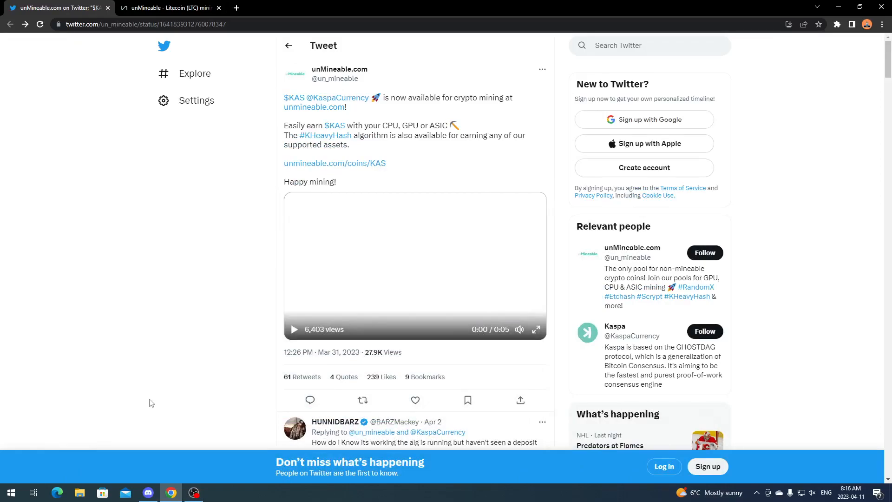
# Step: Switch to Discord and show the crypto server's #general channel
pyautogui.click(148, 492)
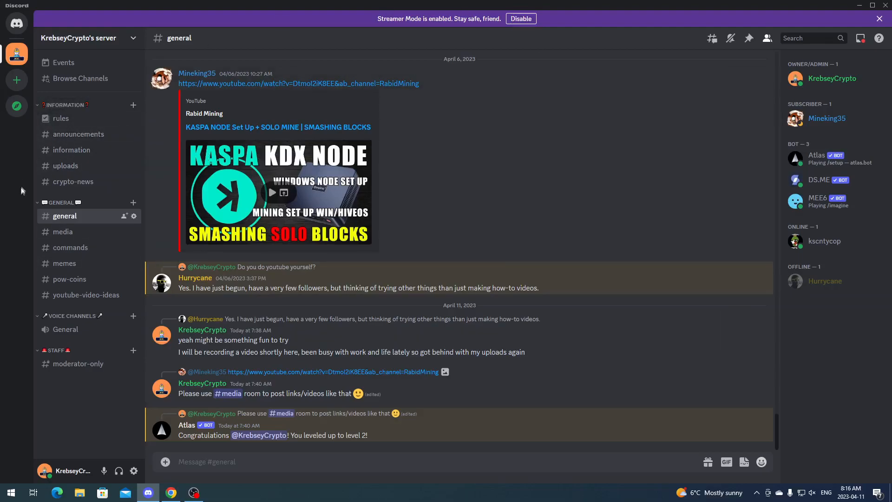
pyautogui.moveTo(78, 134)
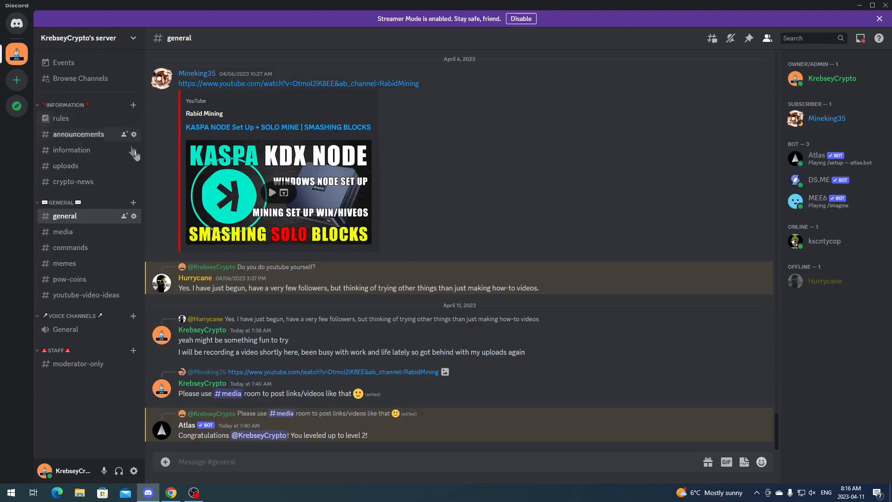
pyautogui.moveTo(2, 231)
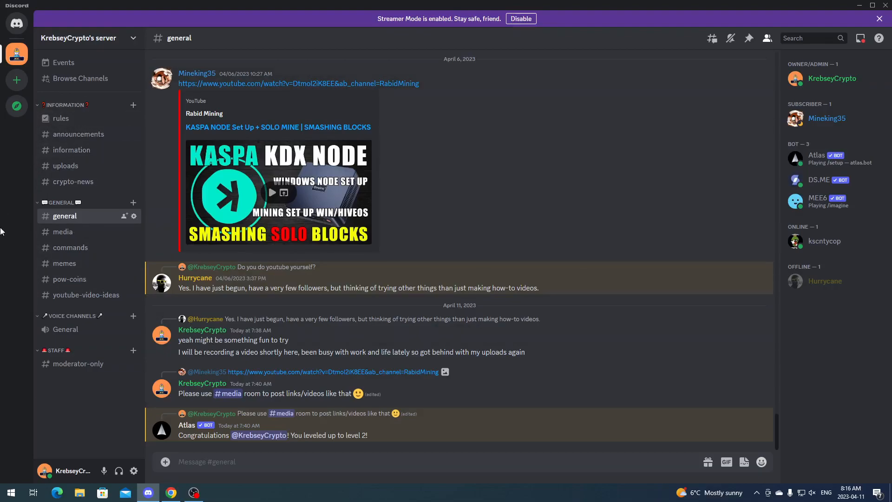
pyautogui.moveTo(9, 304)
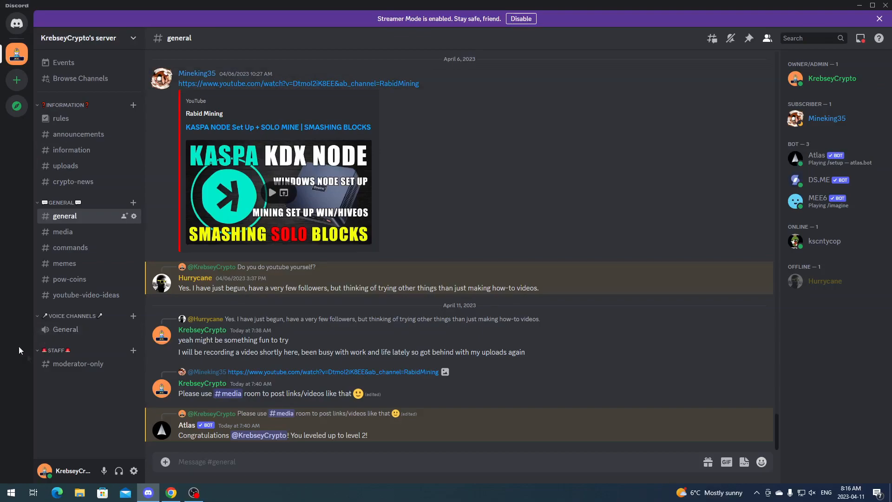
# Step: Switch back to Chrome with unMineable's Kaspa mining announcement tweet
pyautogui.click(170, 492)
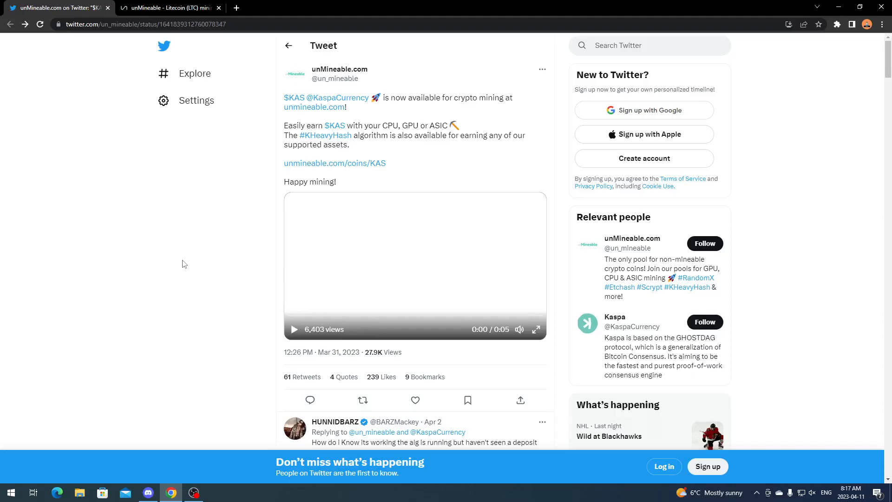
pyautogui.moveTo(191, 241)
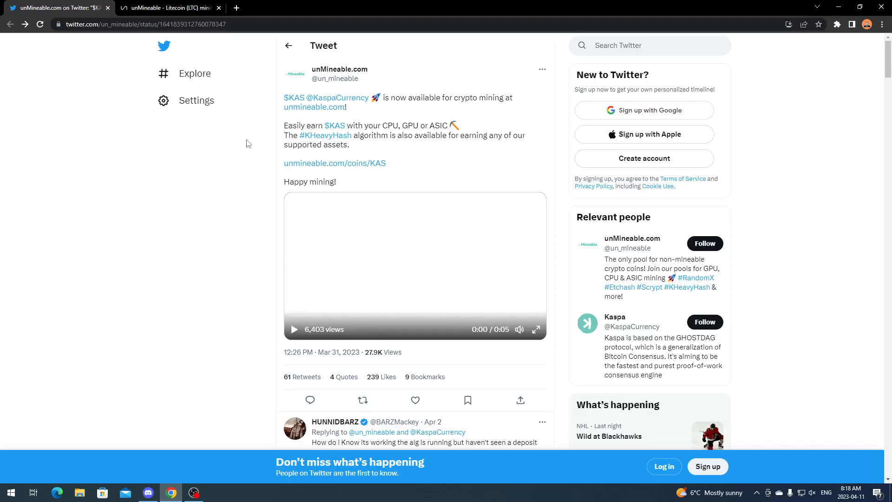
pyautogui.moveTo(188, 279)
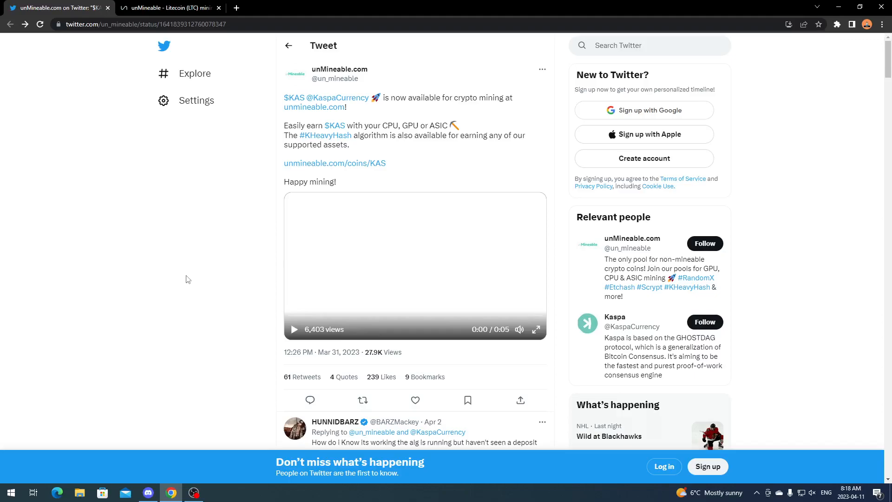
pyautogui.moveTo(182, 275)
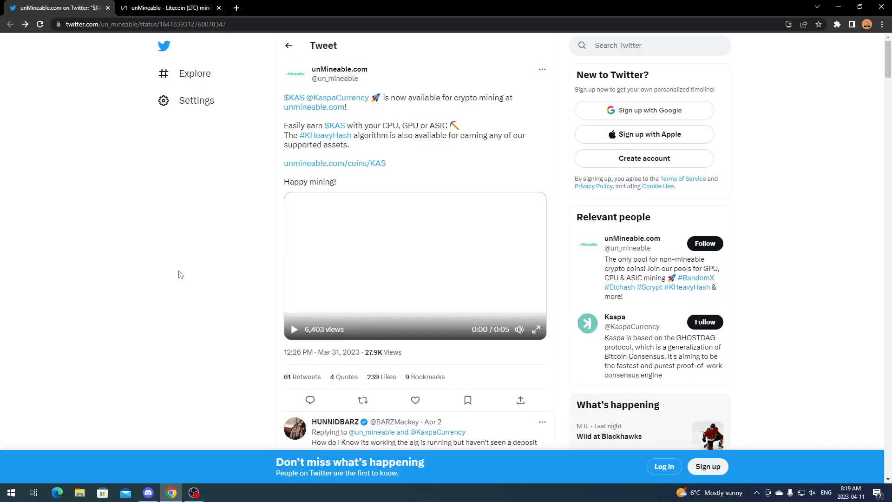
# Step: Show the unMineable Litecoin pool page with KHeavyHash graphics-card connection details
pyautogui.click(169, 7)
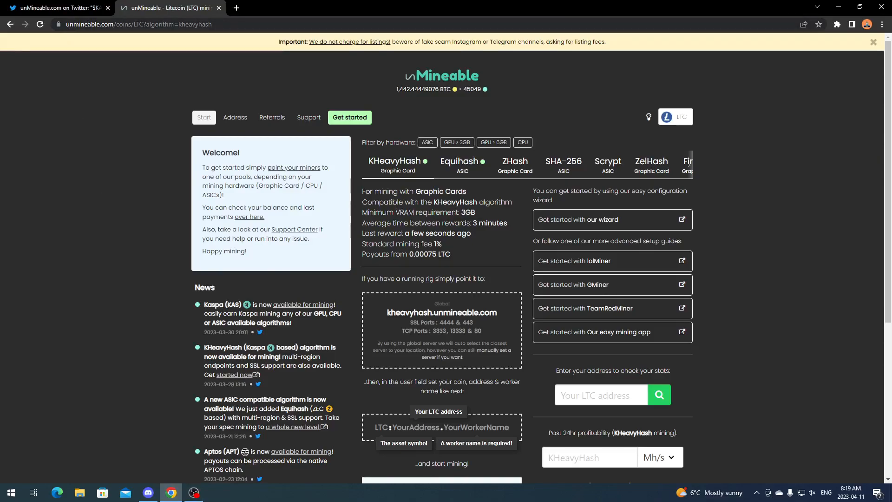
pyautogui.moveTo(123, 101)
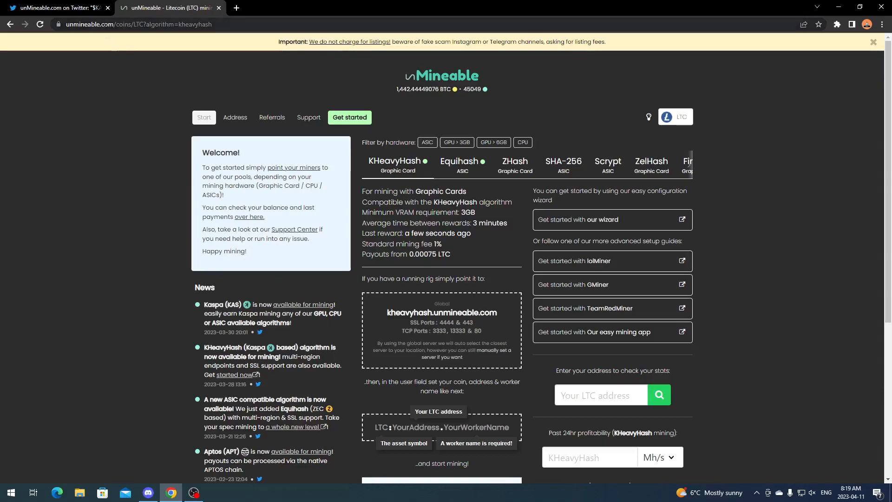
pyautogui.moveTo(190, 129)
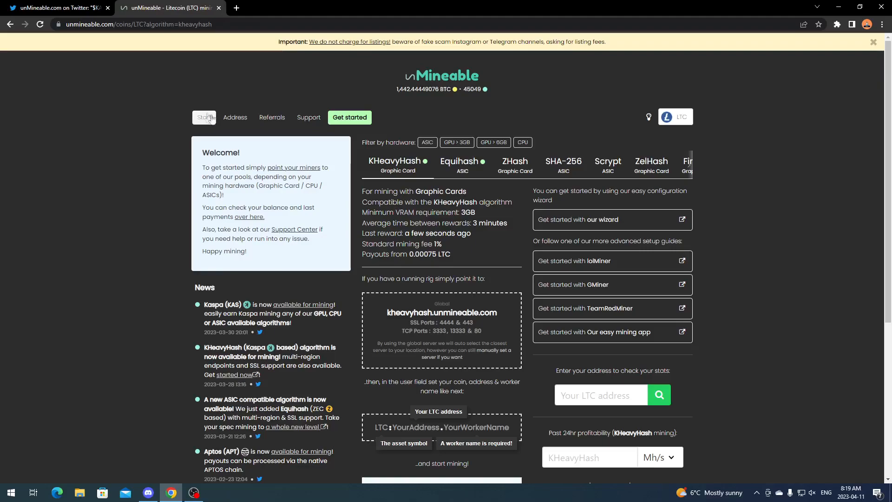
pyautogui.moveTo(681, 175)
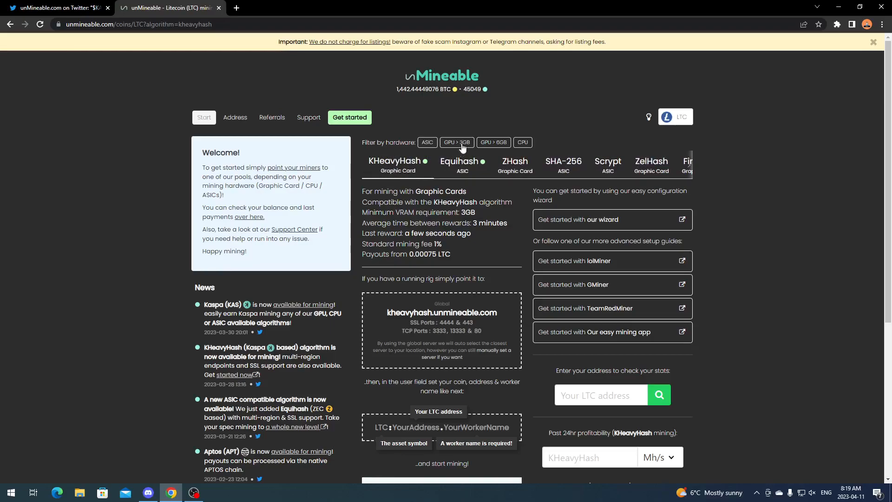
pyautogui.click(456, 143)
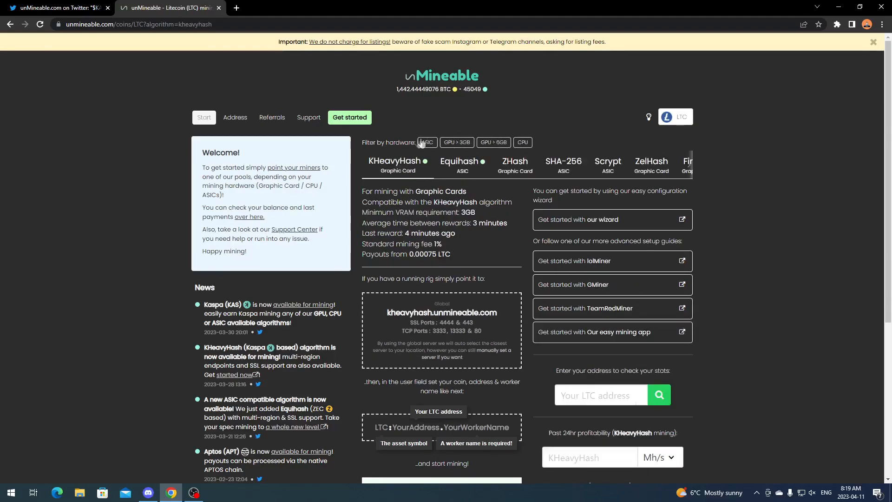
pyautogui.moveTo(394, 134)
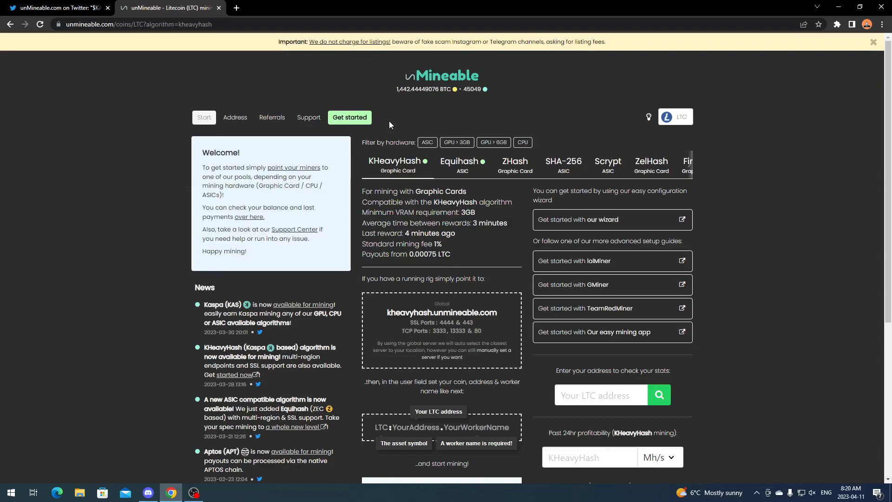
pyautogui.moveTo(393, 123)
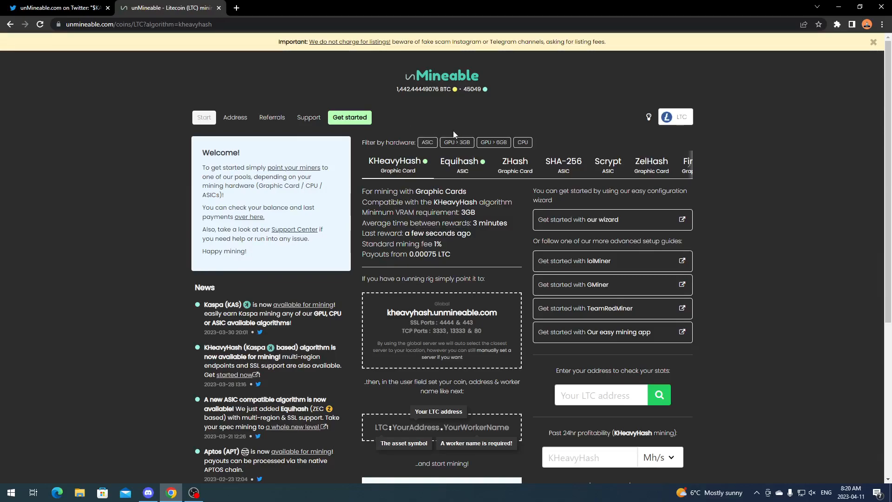
pyautogui.moveTo(382, 184)
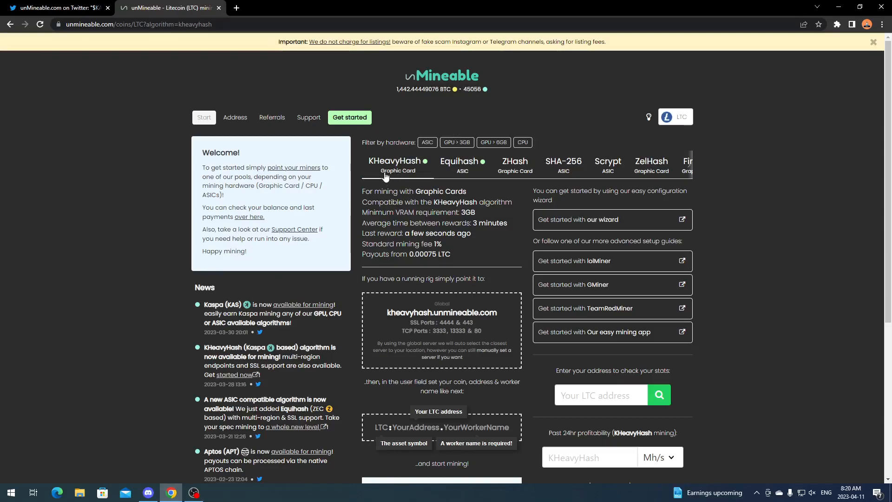
pyautogui.moveTo(675, 117)
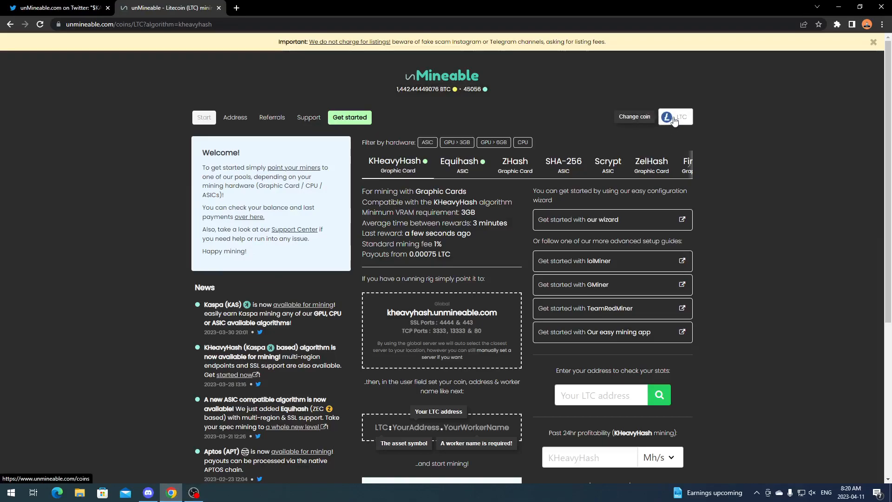
pyautogui.click(633, 117)
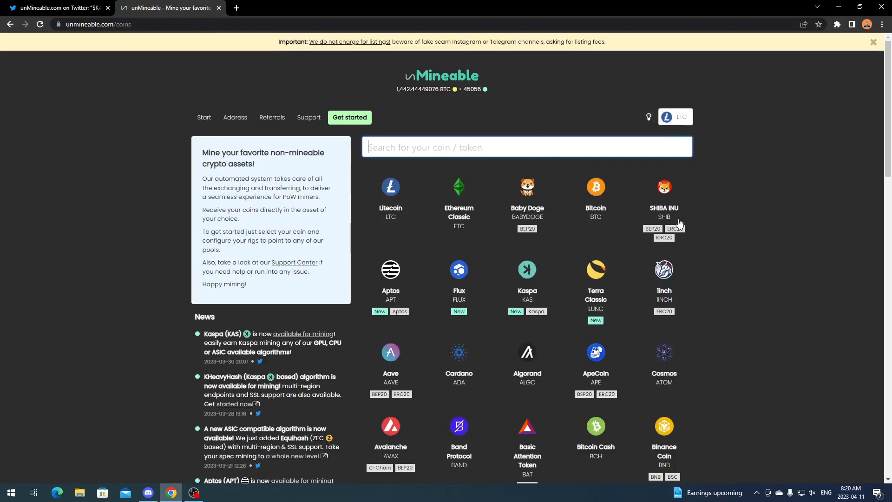
pyautogui.moveTo(527, 276)
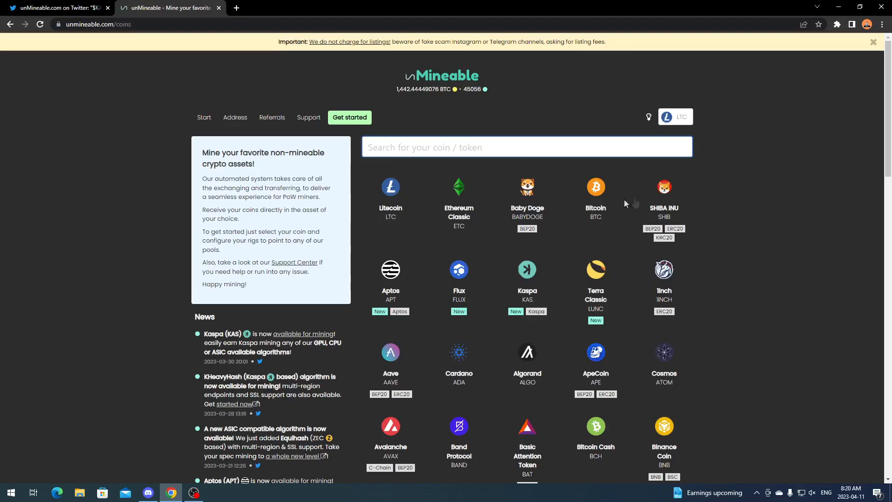
pyautogui.scroll(-3)
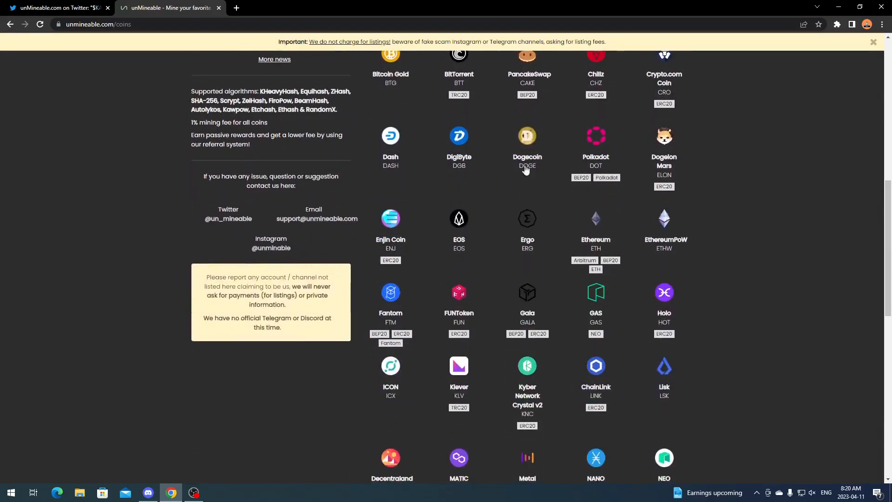
pyautogui.scroll(-3)
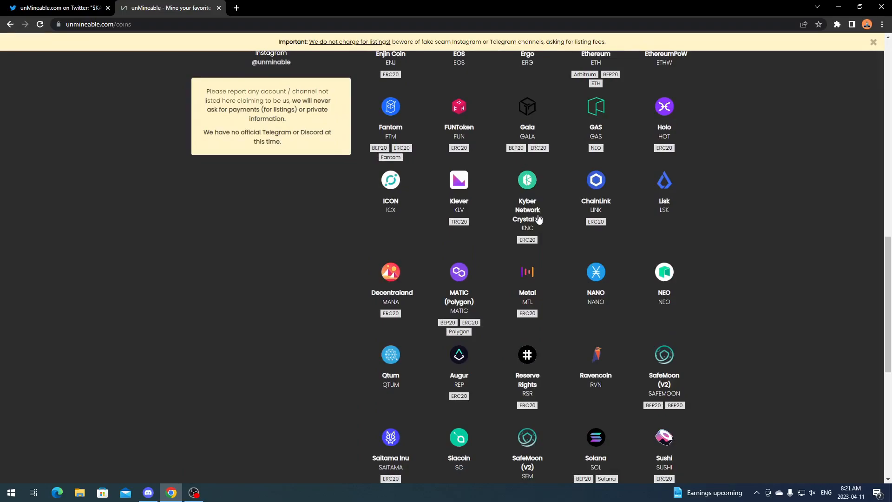
pyautogui.scroll(-3)
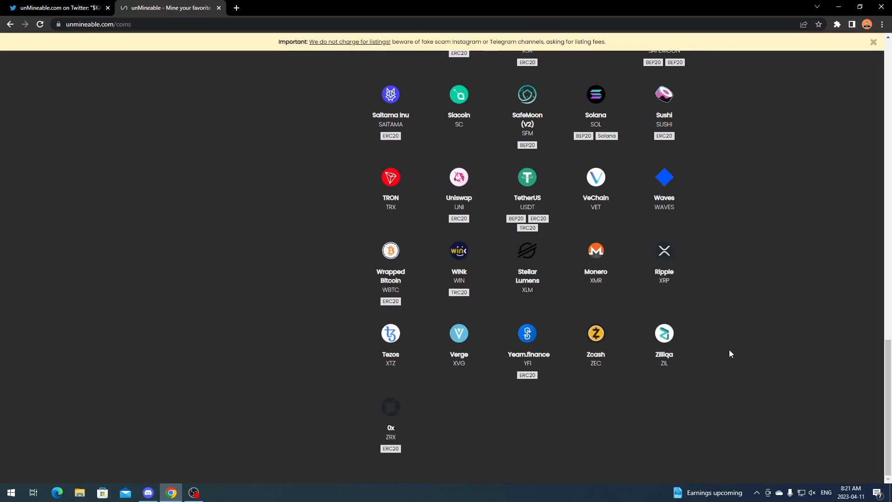
pyautogui.moveTo(297, 368)
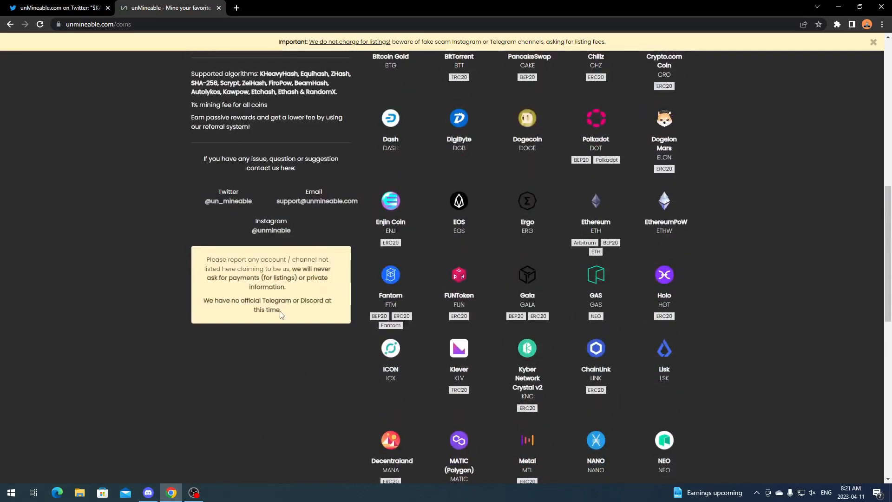
pyautogui.scroll(3)
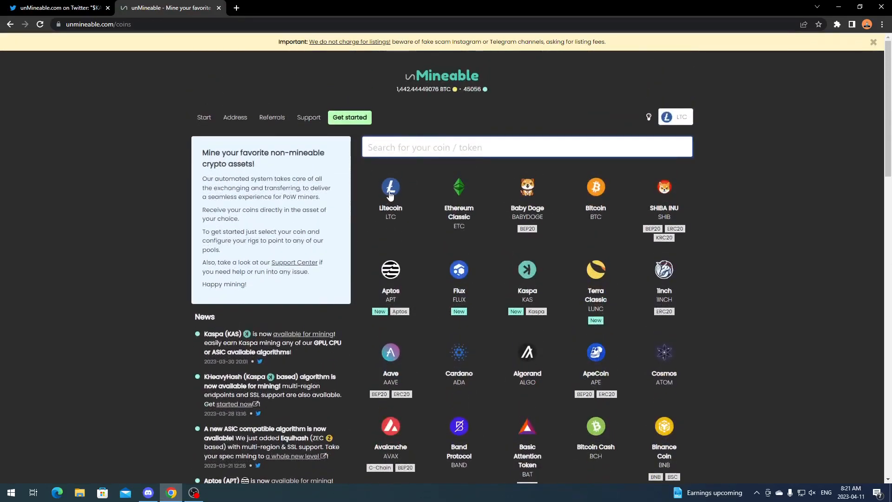
# Step: Open the Litecoin (LTC) pool page and review the KHeavyHash server address and ports
pyautogui.click(391, 190)
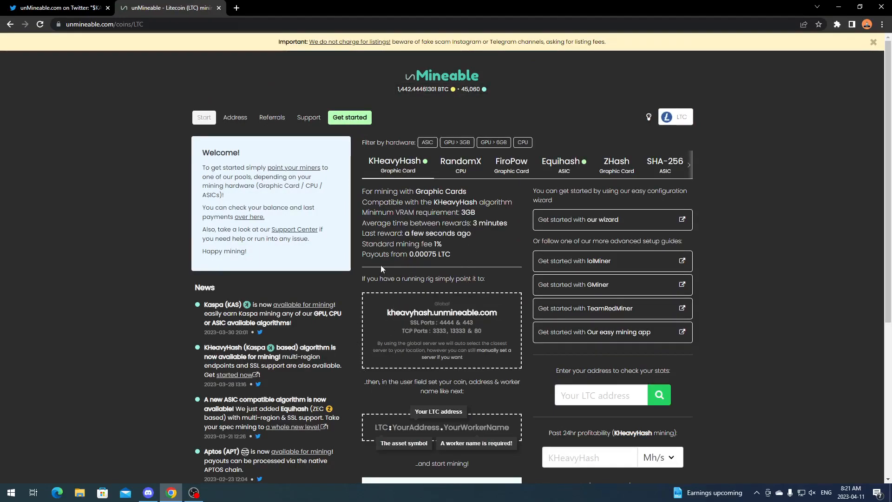
pyautogui.scroll(-3)
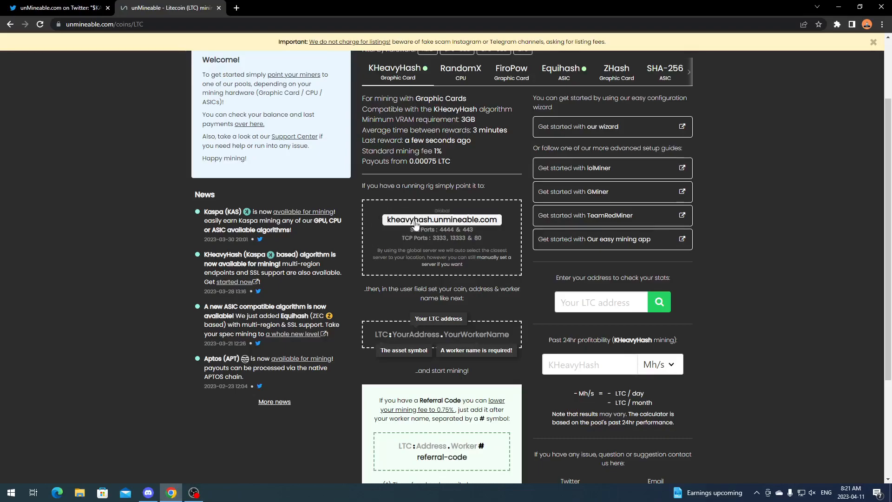
pyautogui.moveTo(399, 206)
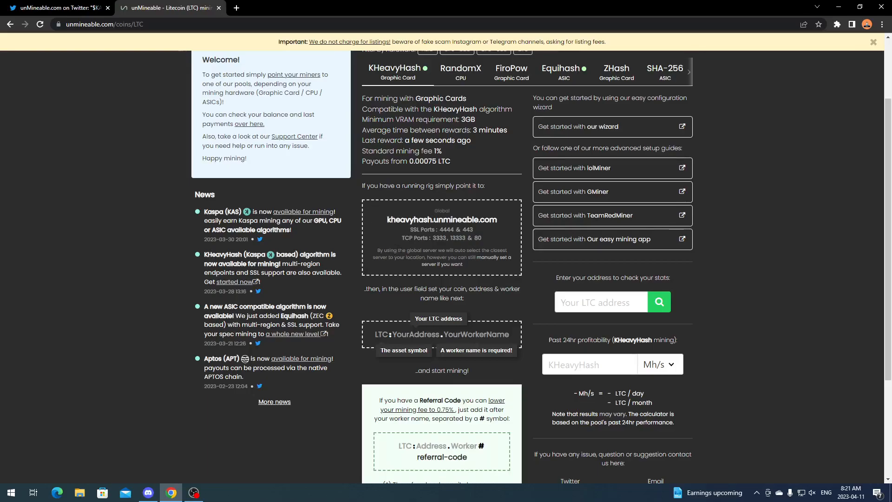
pyautogui.moveTo(488, 263)
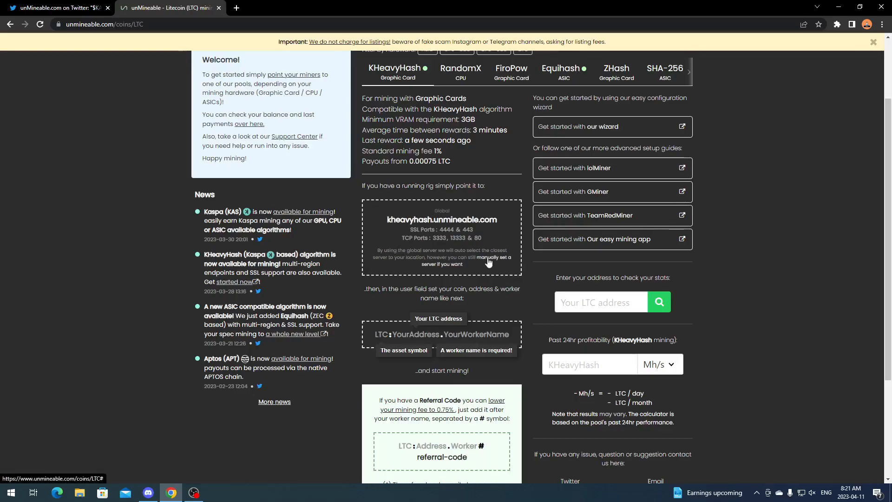
pyautogui.click(486, 260)
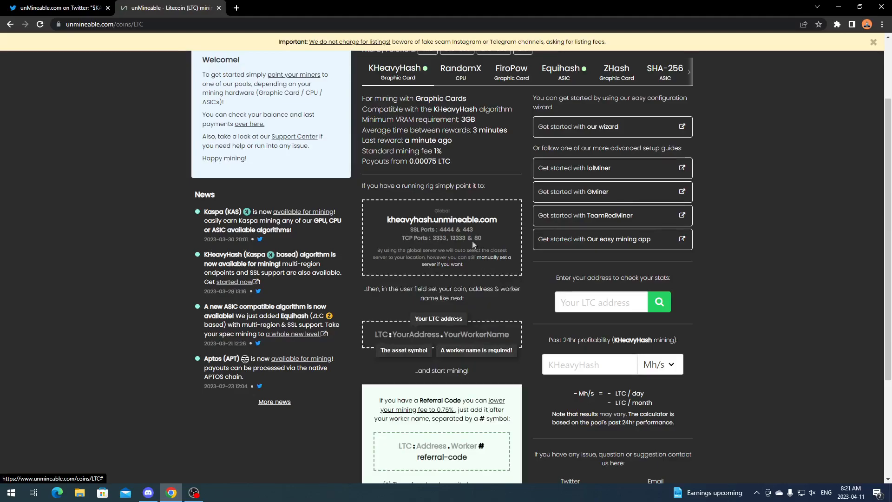
pyautogui.click(441, 219)
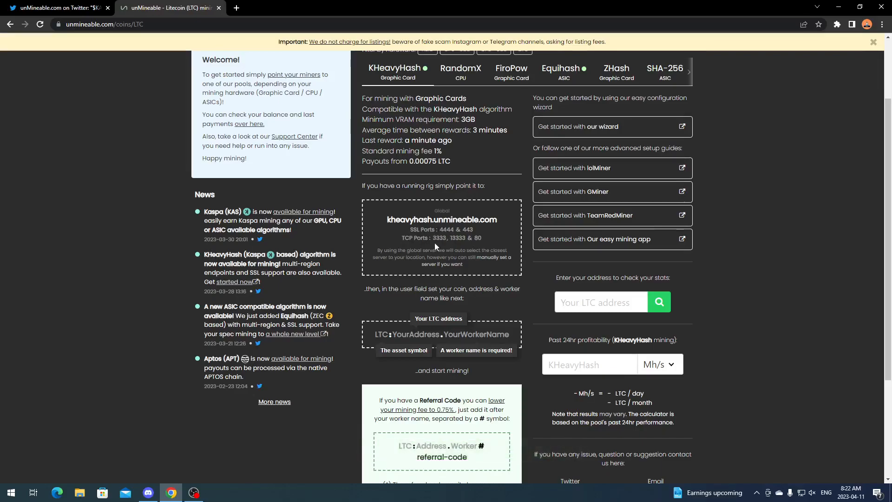
pyautogui.click(439, 237)
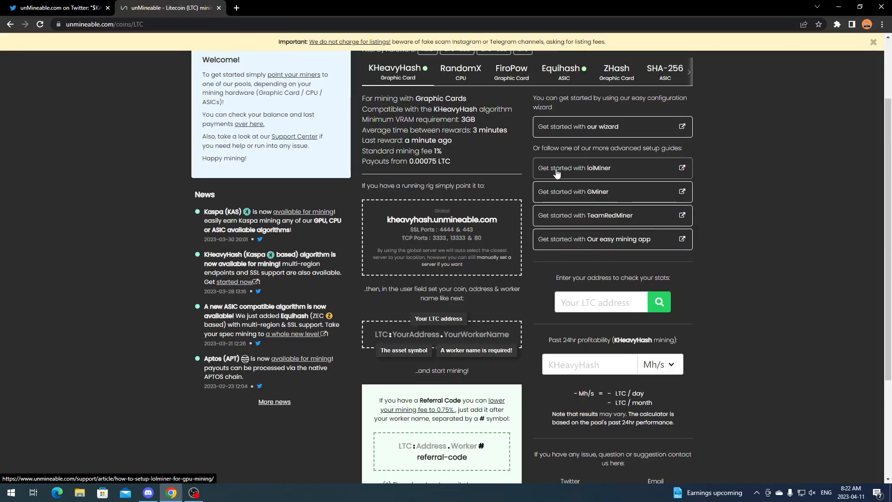
pyautogui.moveTo(548, 181)
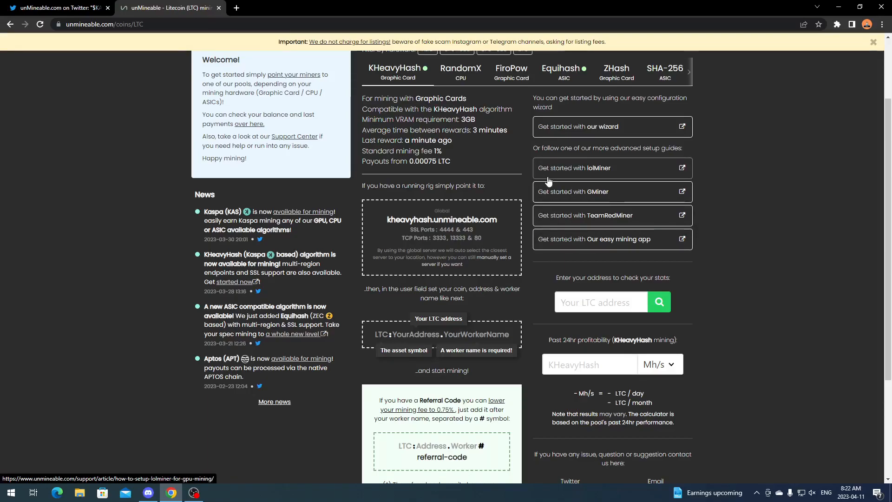
# Step: Scroll through the worker-name format and reach the address stats with two active workers
pyautogui.scroll(-3)
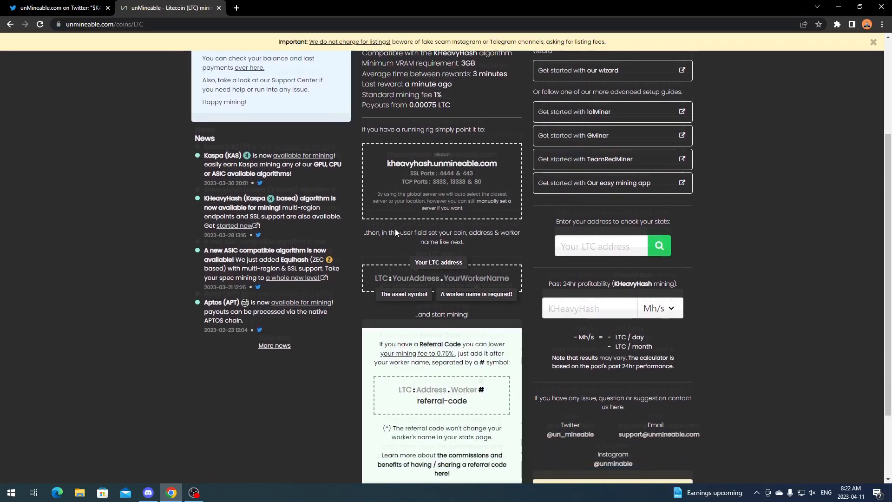
pyautogui.scroll(-3)
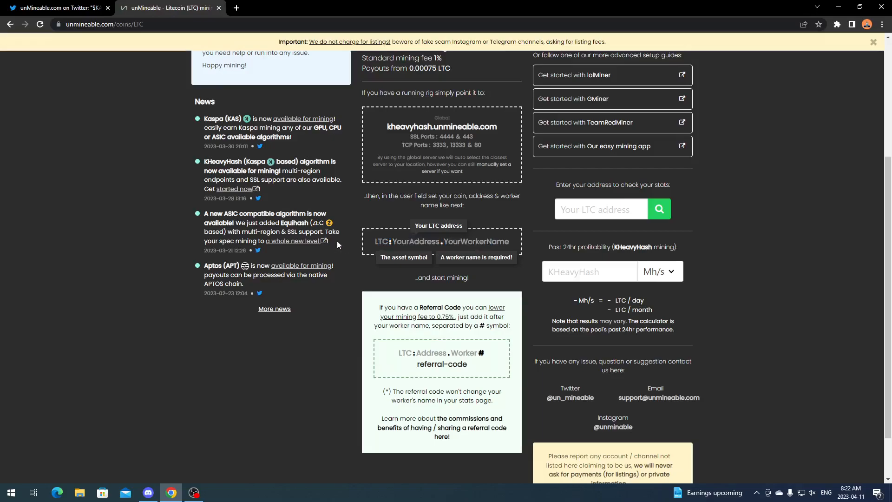
pyautogui.doubleClick(382, 241)
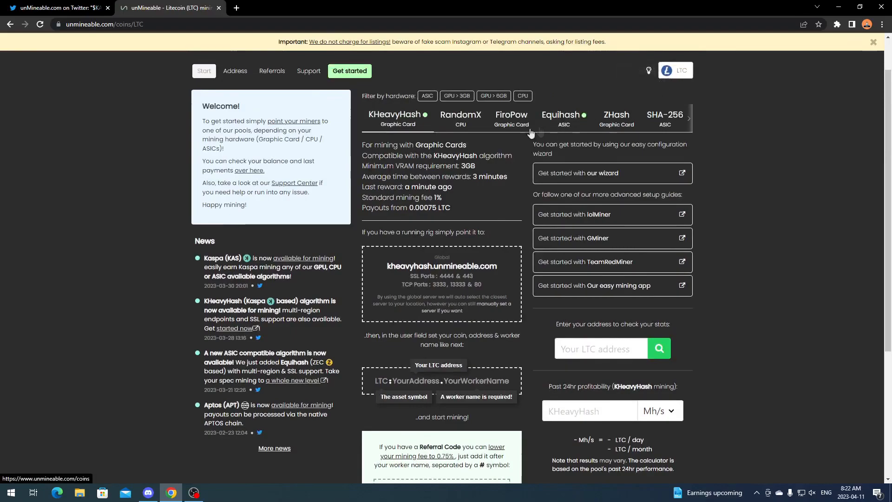
pyautogui.scroll(-3)
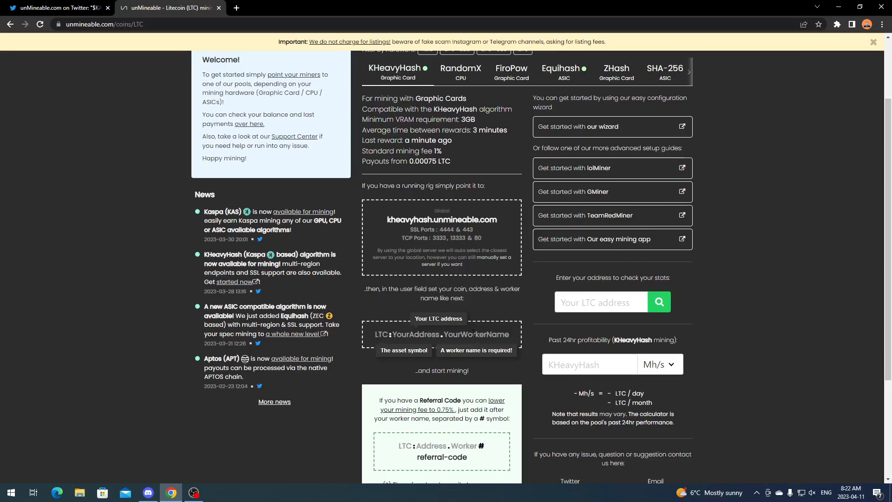
pyautogui.scroll(-3)
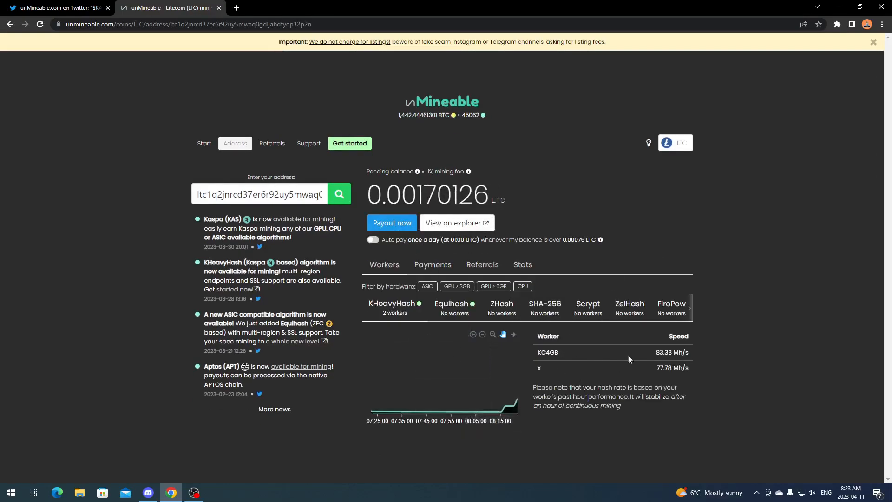
pyautogui.moveTo(652, 362)
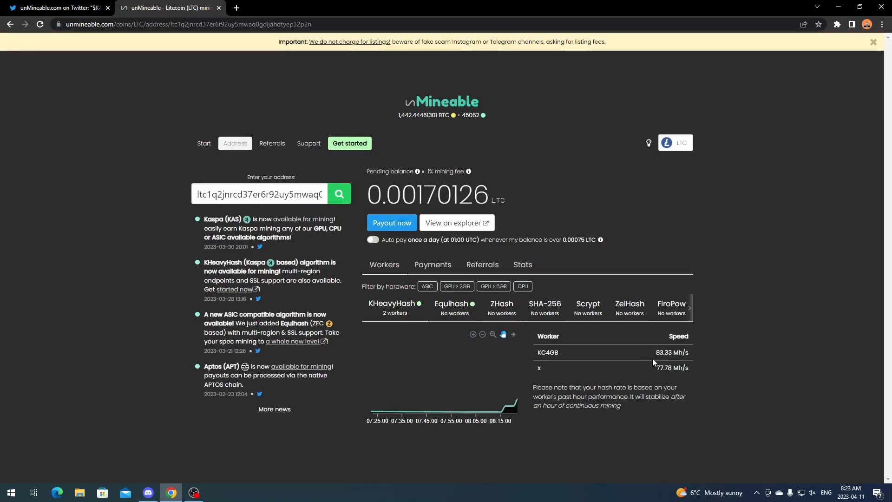
pyautogui.moveTo(414, 331)
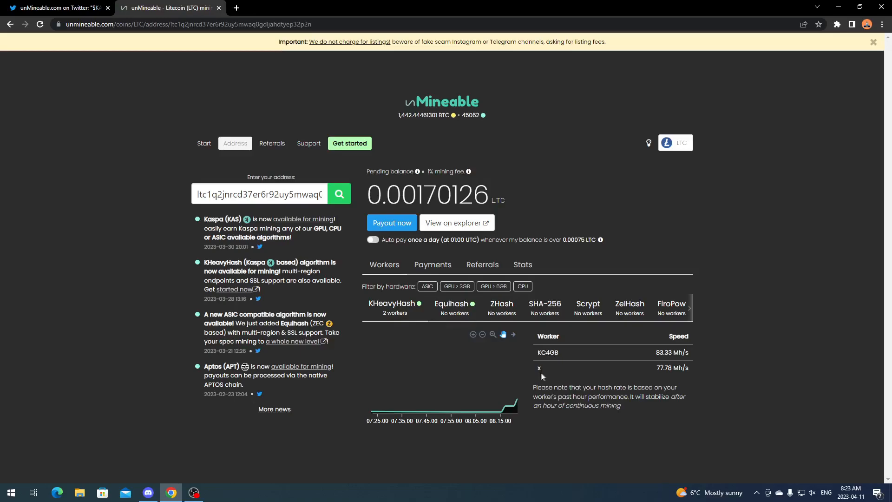
pyautogui.moveTo(709, 268)
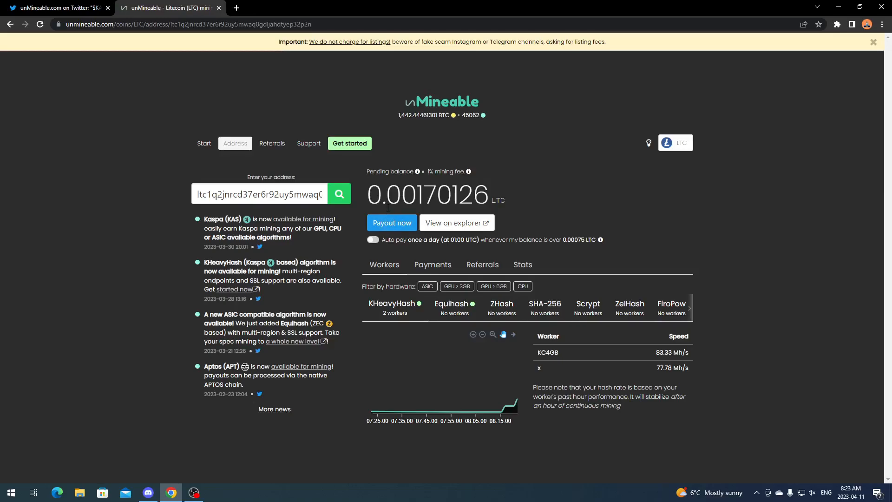
pyautogui.moveTo(567, 247)
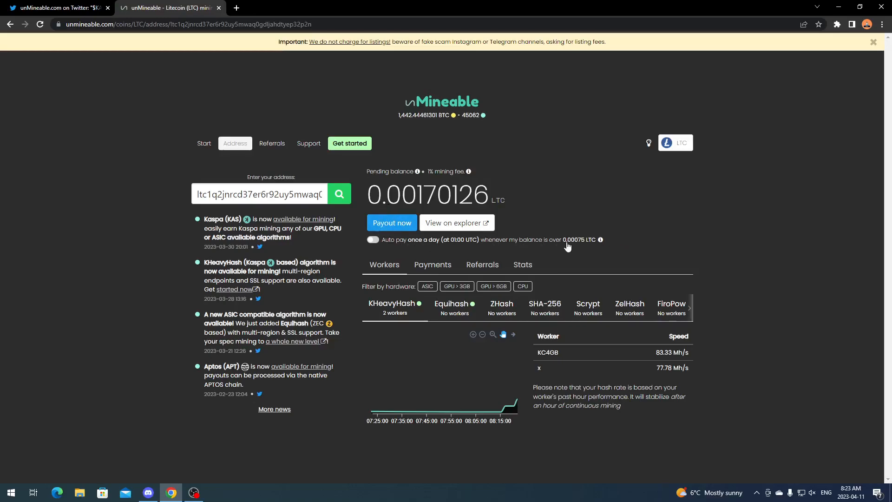
pyautogui.moveTo(582, 244)
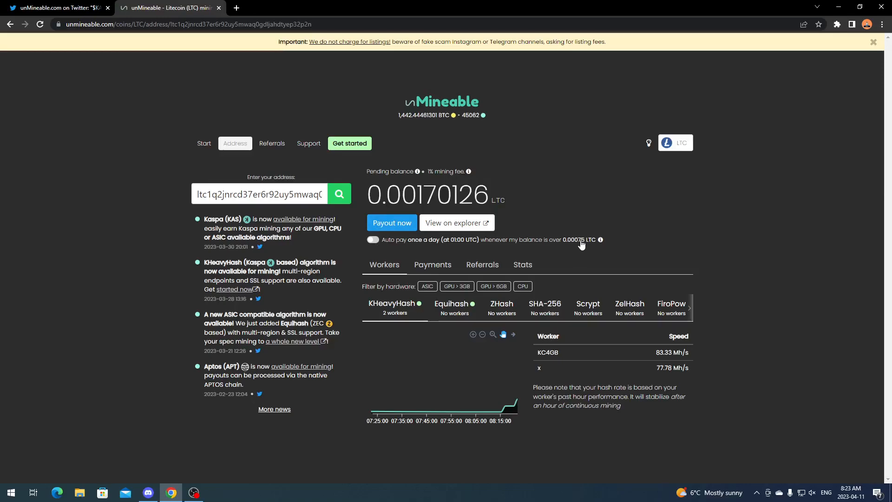
pyautogui.moveTo(577, 230)
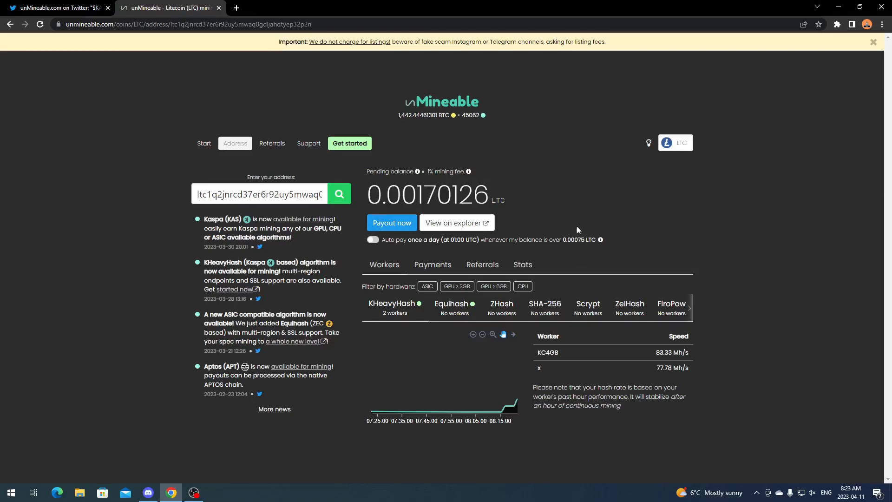
pyautogui.moveTo(418, 194); pyautogui.dragTo(506, 200)
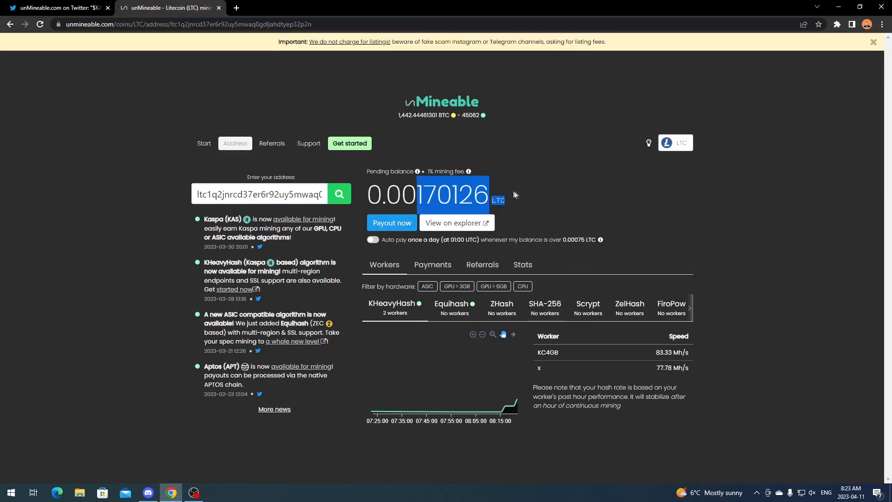
pyautogui.click(515, 195)
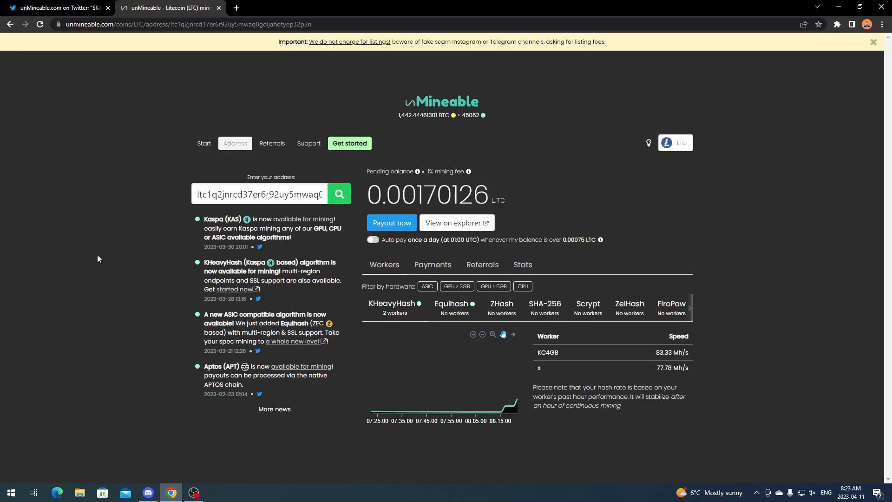
pyautogui.moveTo(104, 288)
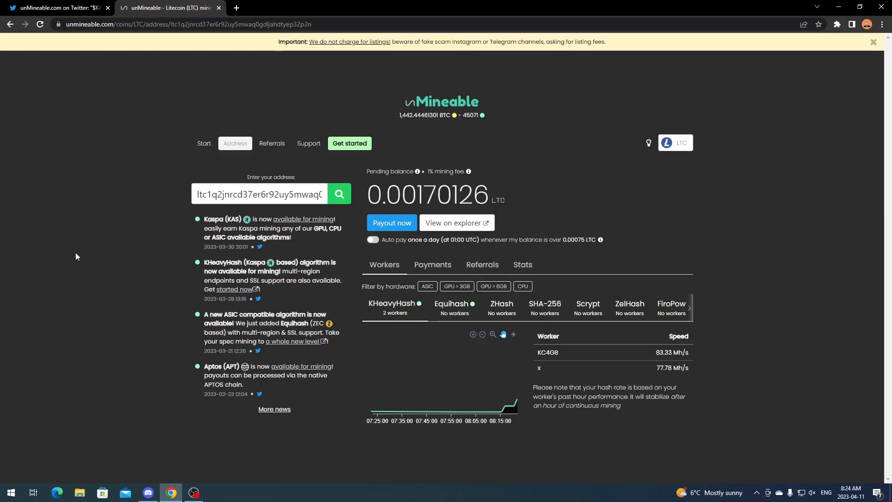
pyautogui.moveTo(190, 245)
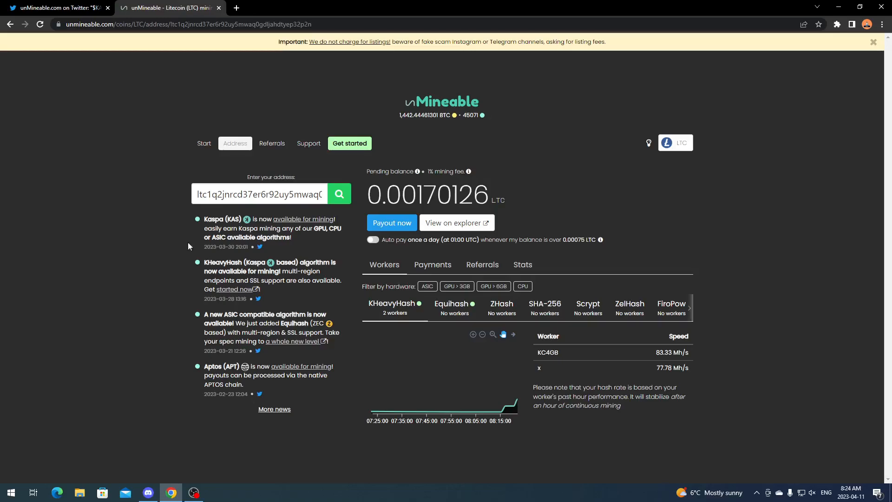
pyautogui.moveTo(663, 169)
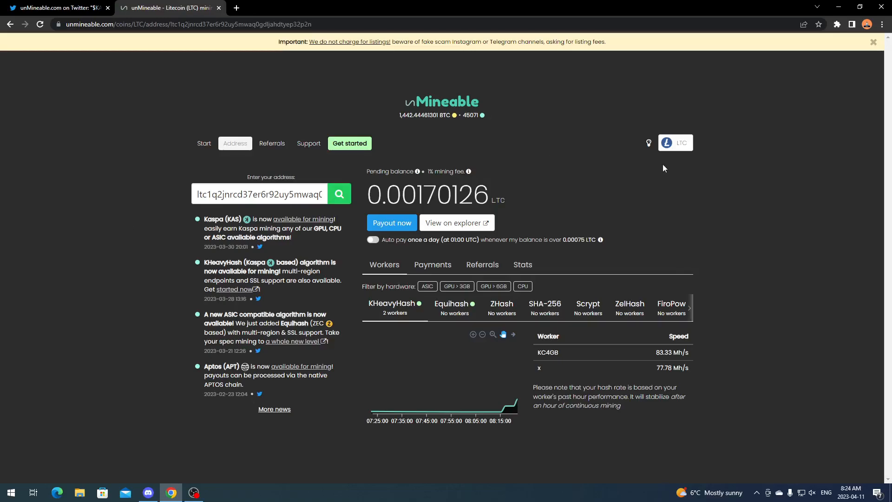
pyautogui.moveTo(591, 245)
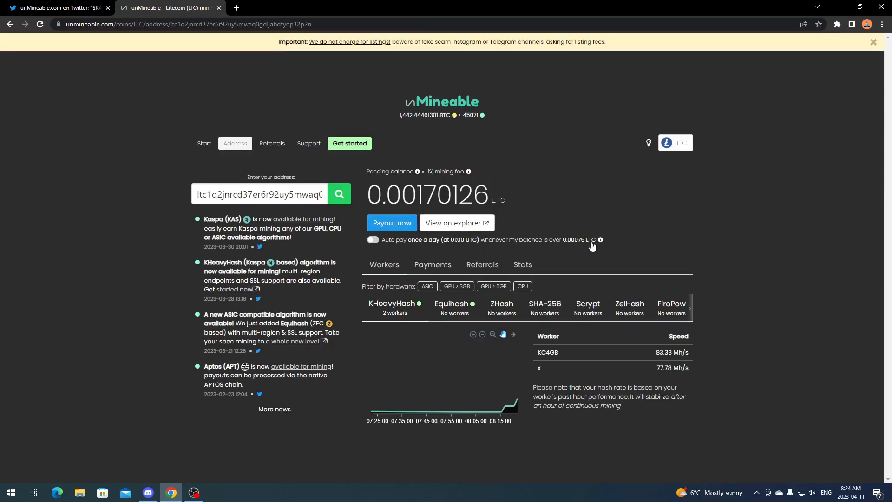
pyautogui.moveTo(559, 178)
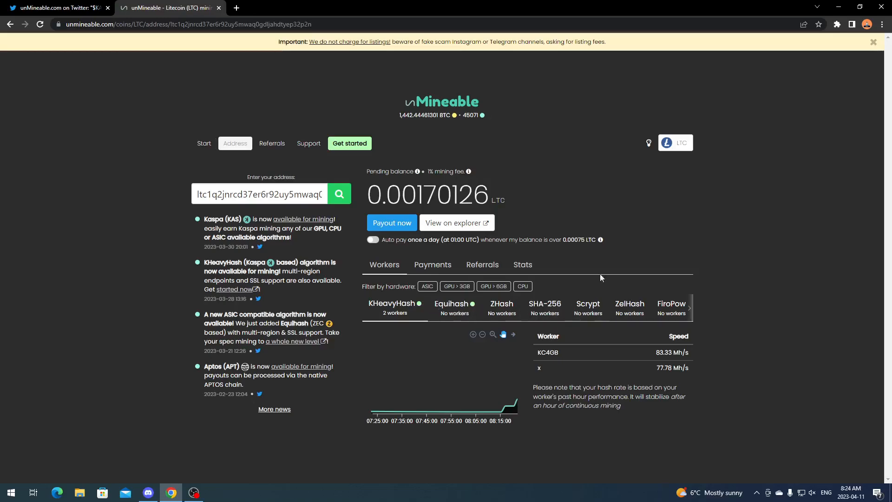
pyautogui.moveTo(592, 199)
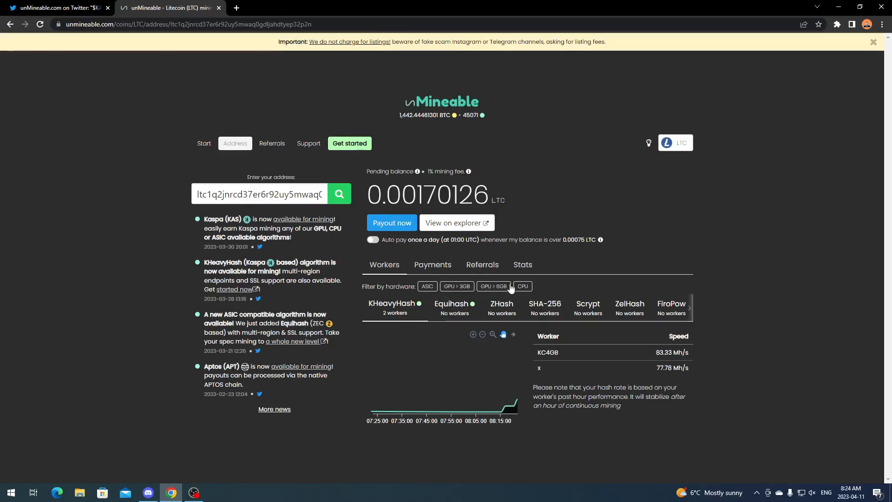
pyautogui.moveTo(110, 192)
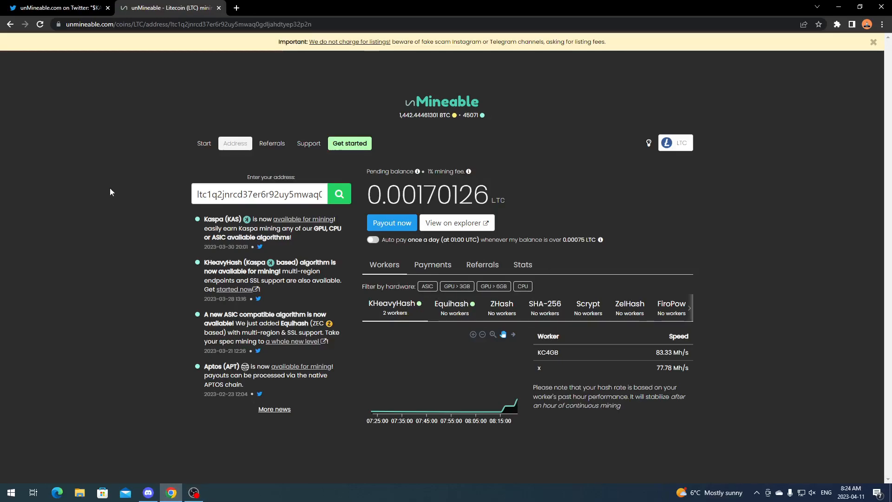
# Step: Return to the LTC Start page with KHeavyHash server, ports and setup guides
pyautogui.click(203, 143)
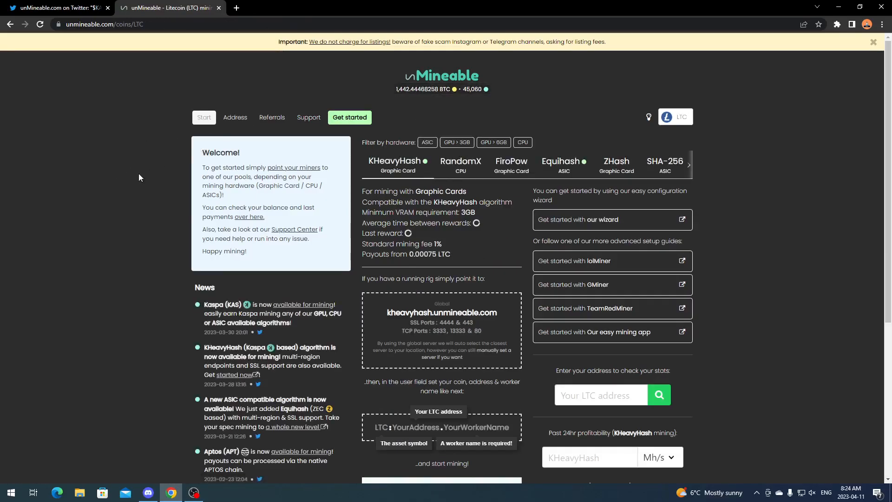
pyautogui.moveTo(589, 265)
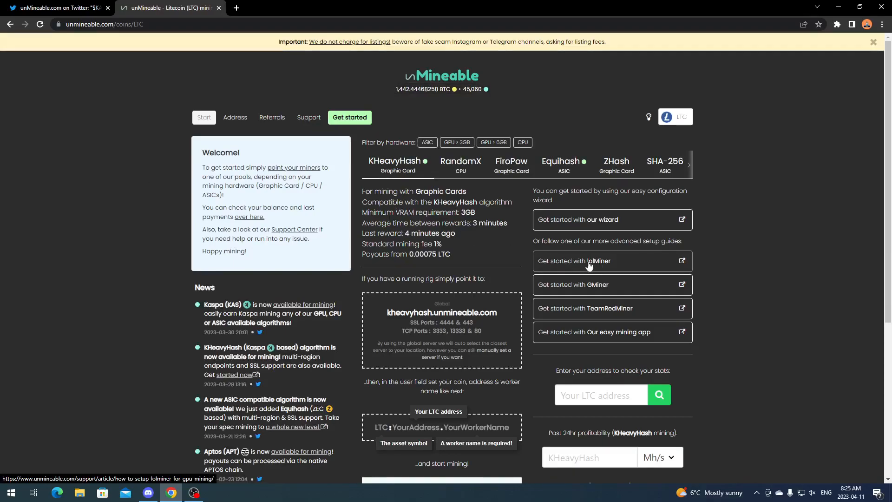
pyautogui.moveTo(604, 333)
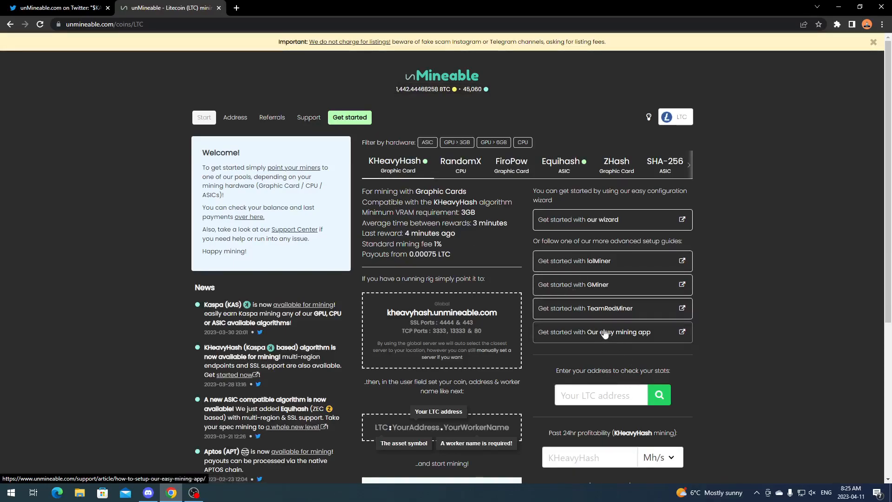
pyautogui.moveTo(601, 338)
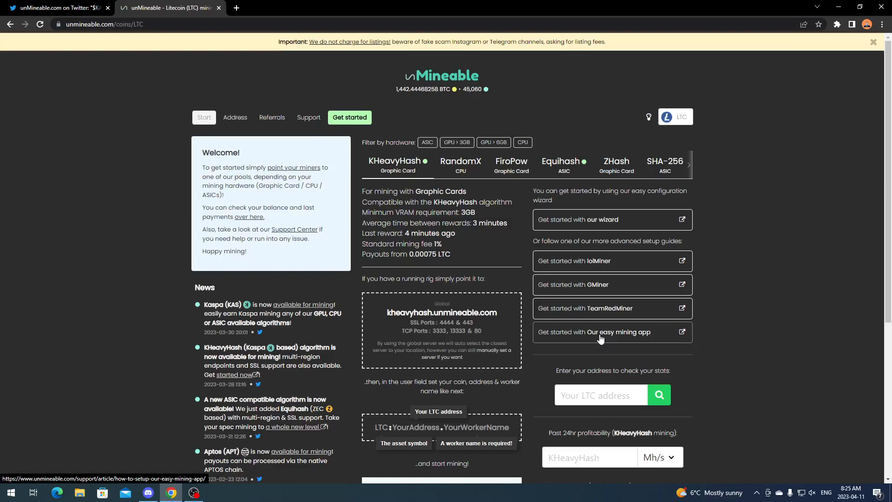
pyautogui.click(595, 332)
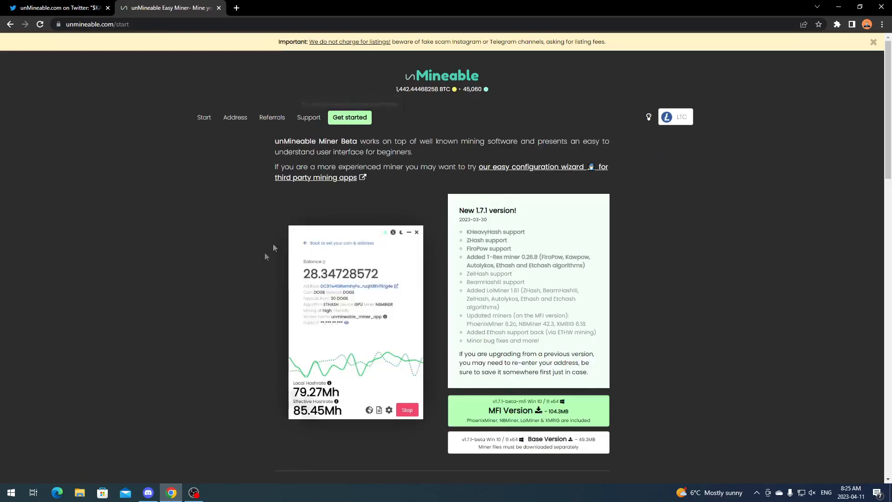
pyautogui.scroll(-3)
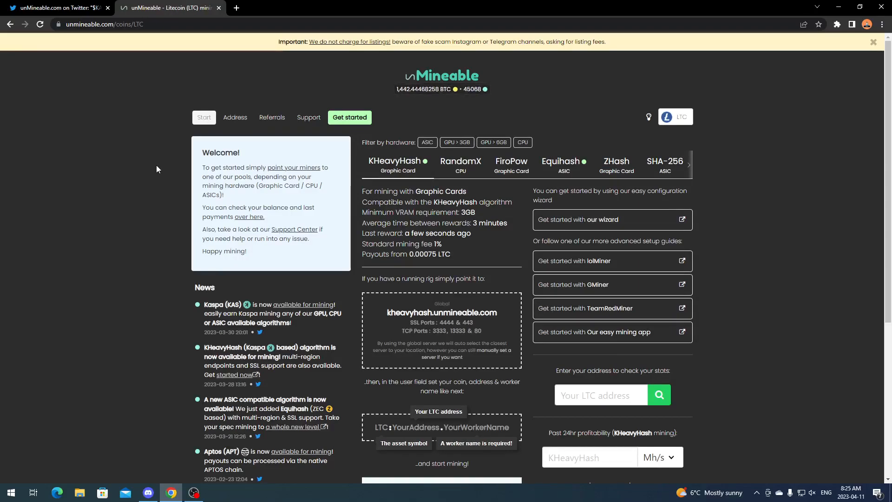
pyautogui.moveTo(131, 252)
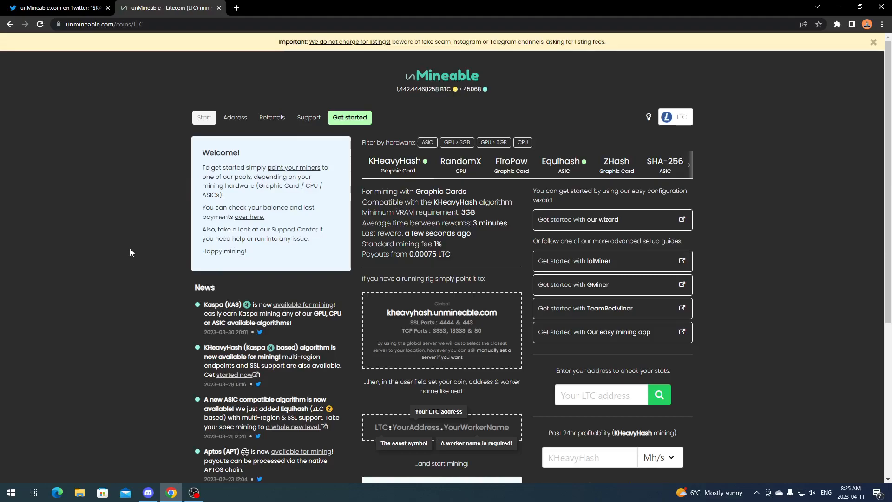
pyautogui.moveTo(132, 250)
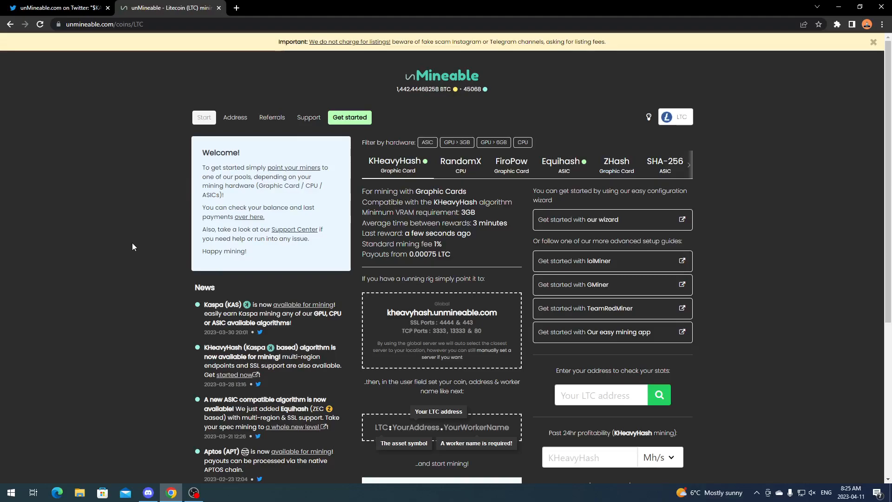
pyautogui.moveTo(136, 245)
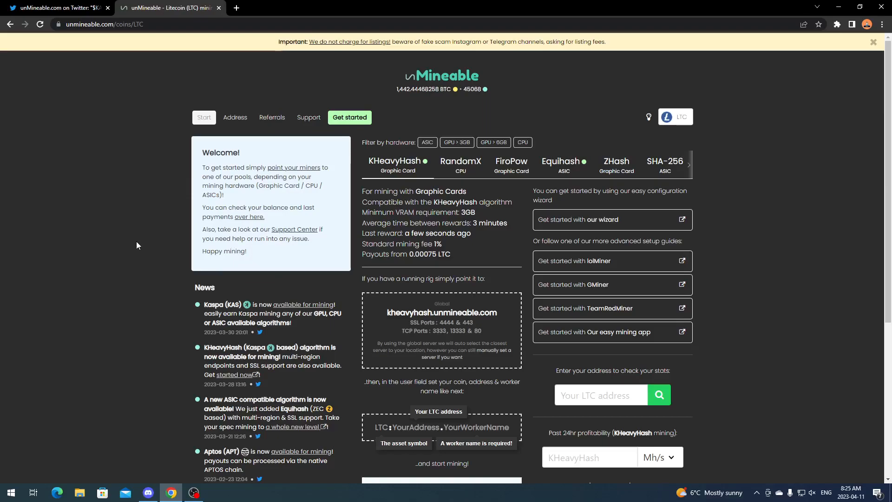
pyautogui.moveTo(127, 313)
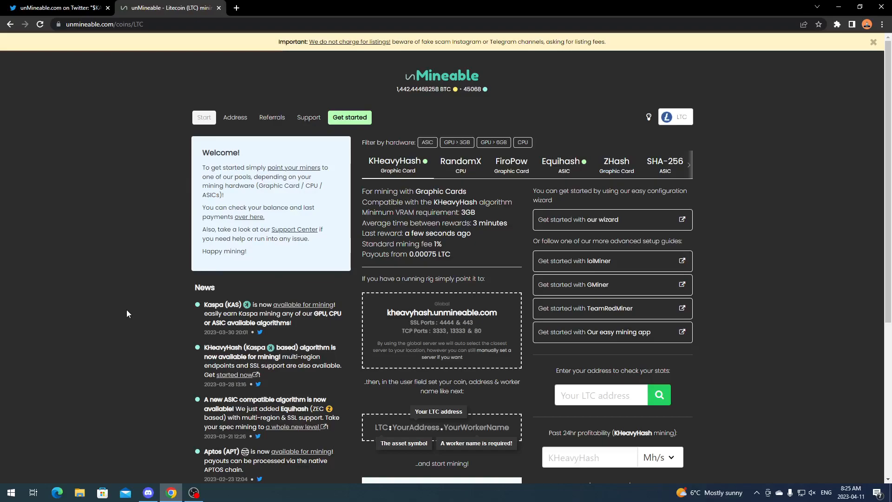
pyautogui.moveTo(145, 258)
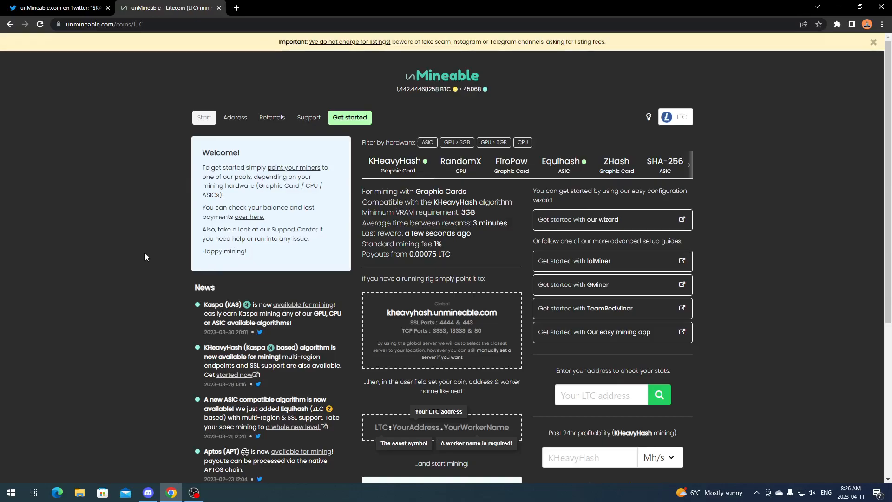
pyautogui.click(148, 492)
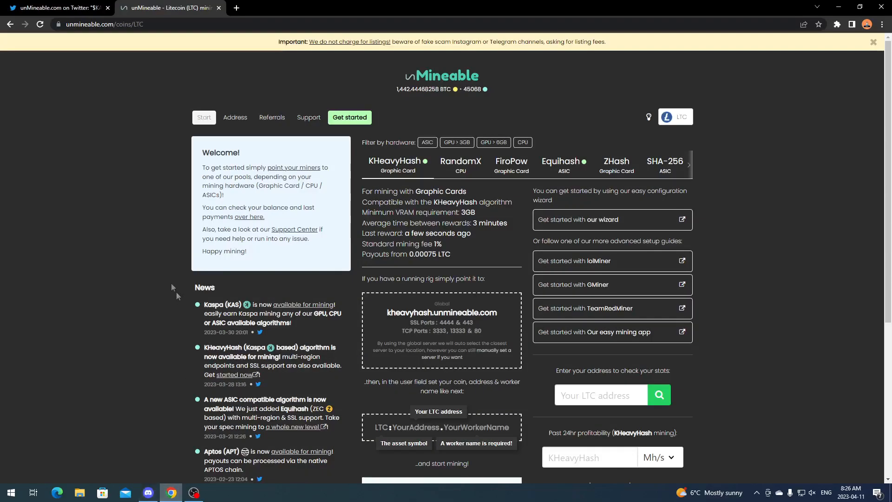
pyautogui.moveTo(139, 277)
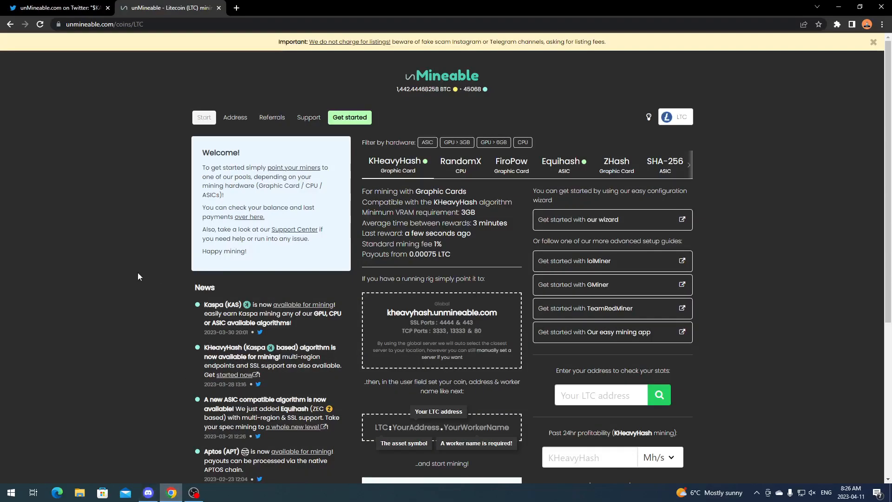